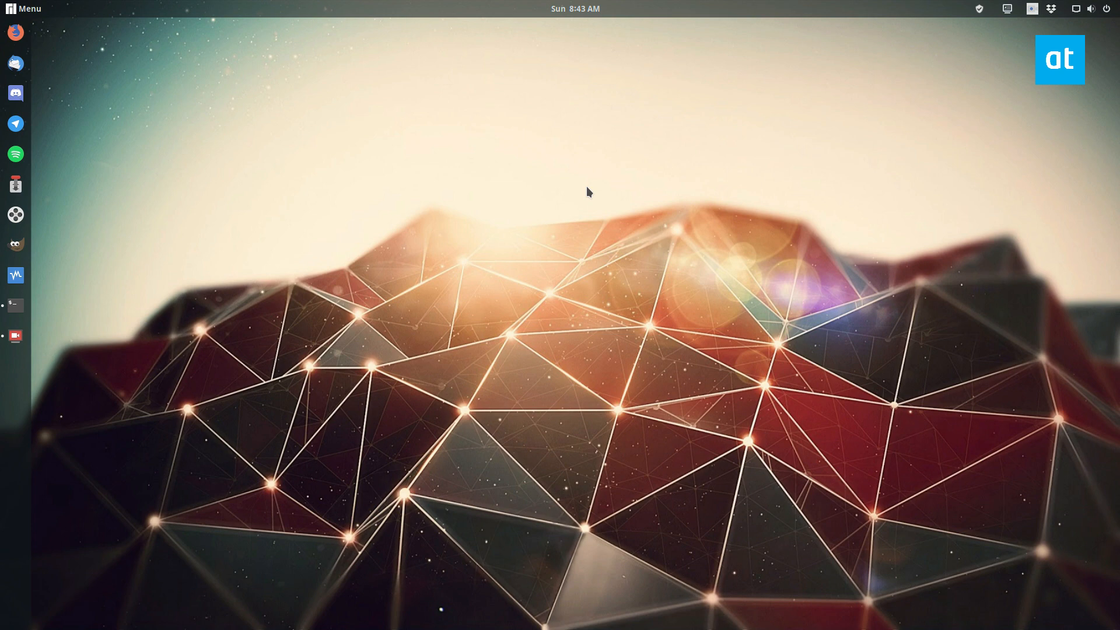
mouse_move(242, 70)
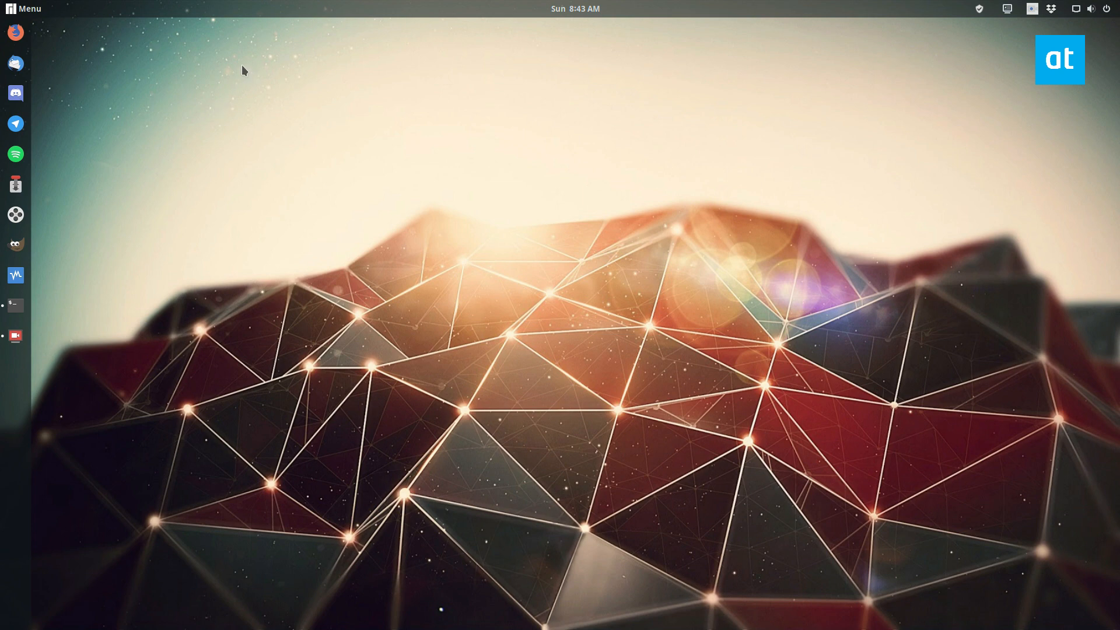
Launch GNOME Files from the dock, opening the Home folder.
left_click(26, 8)
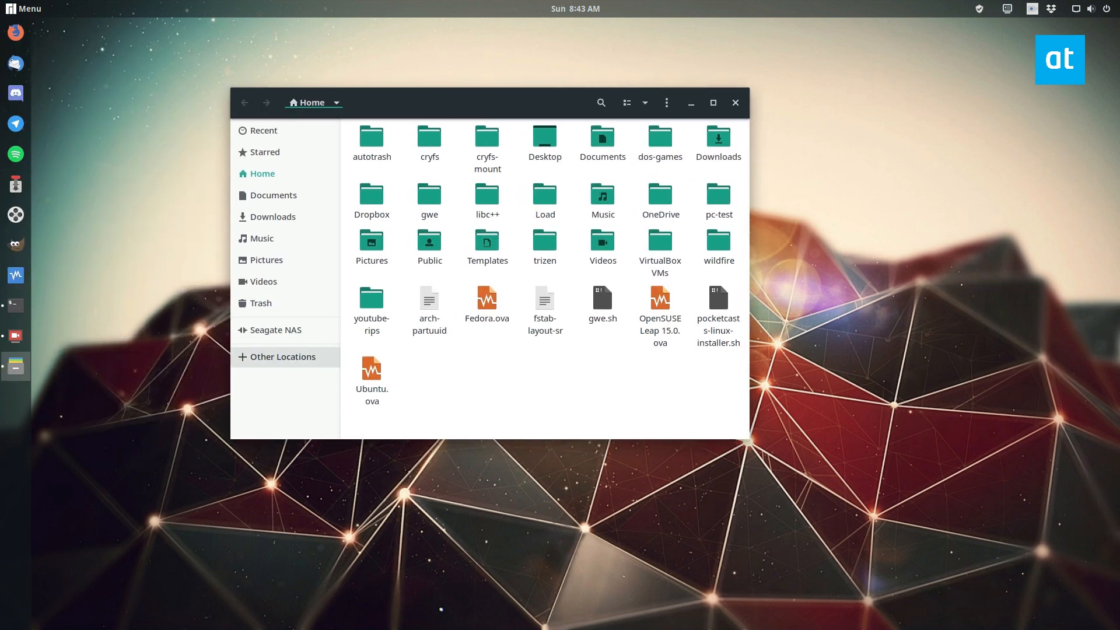
Show Other Locations, check the recent servers list, and focus the server address field.
left_click(282, 357)
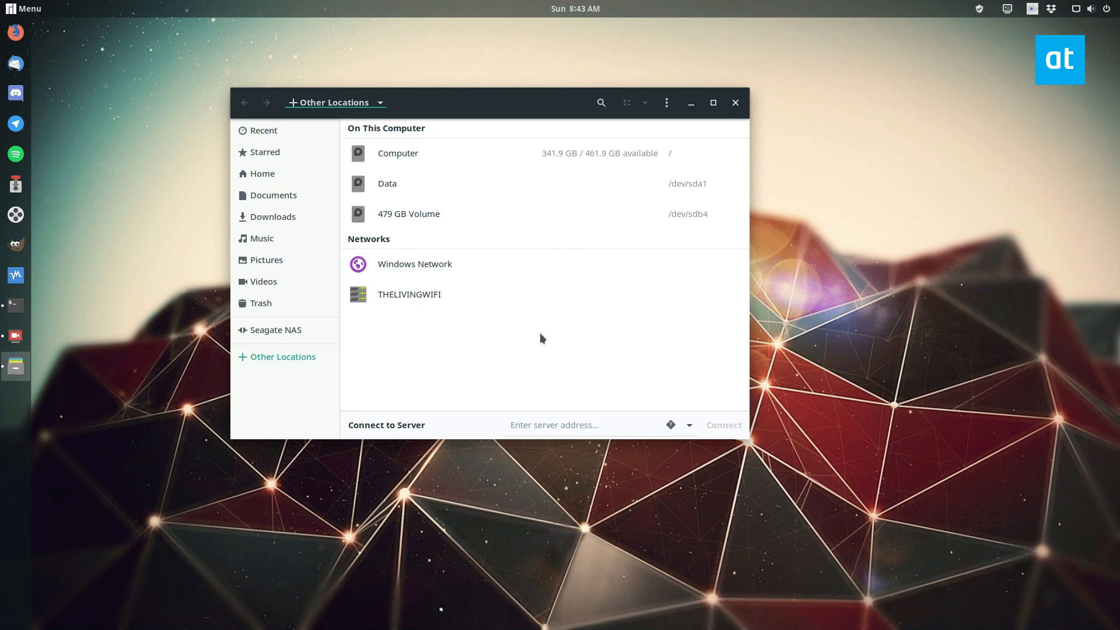
left_click(687, 424)
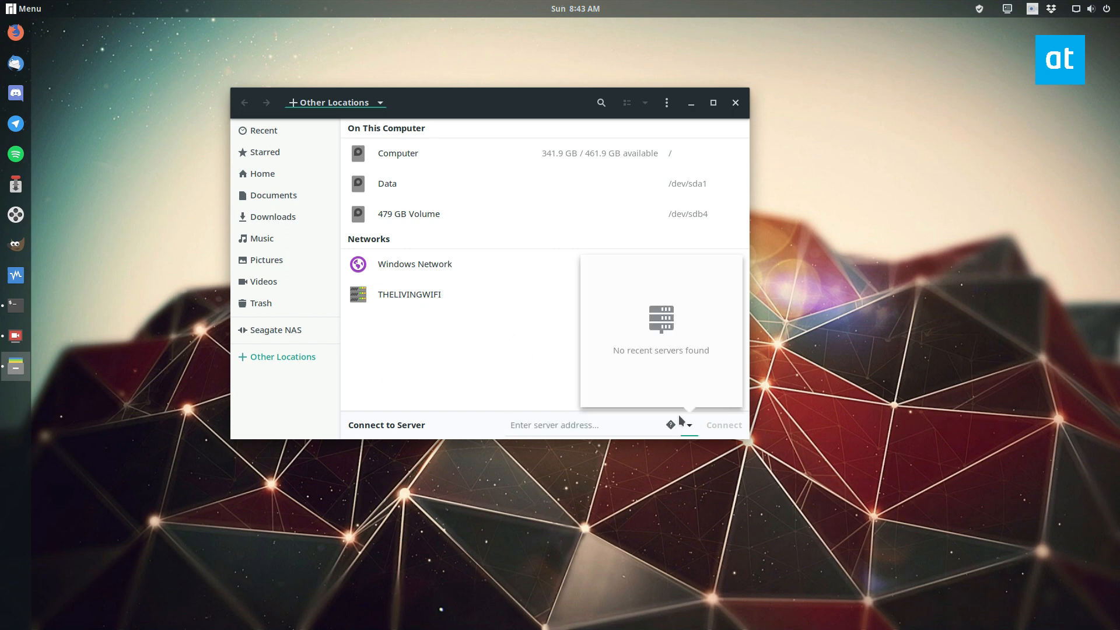
left_click(585, 424)
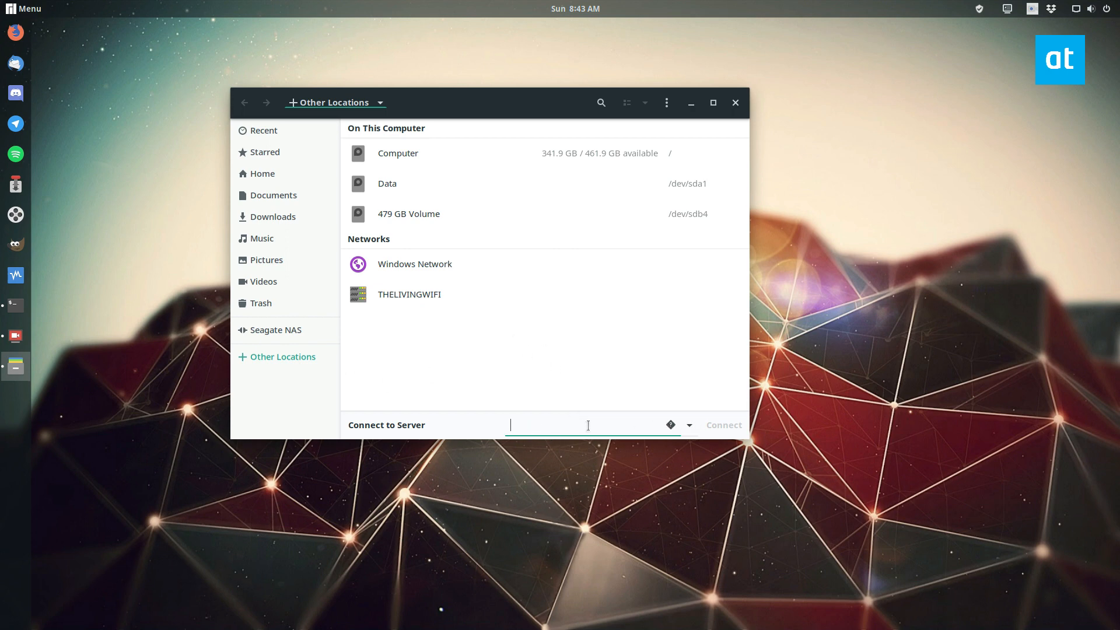
mouse_move(631, 420)
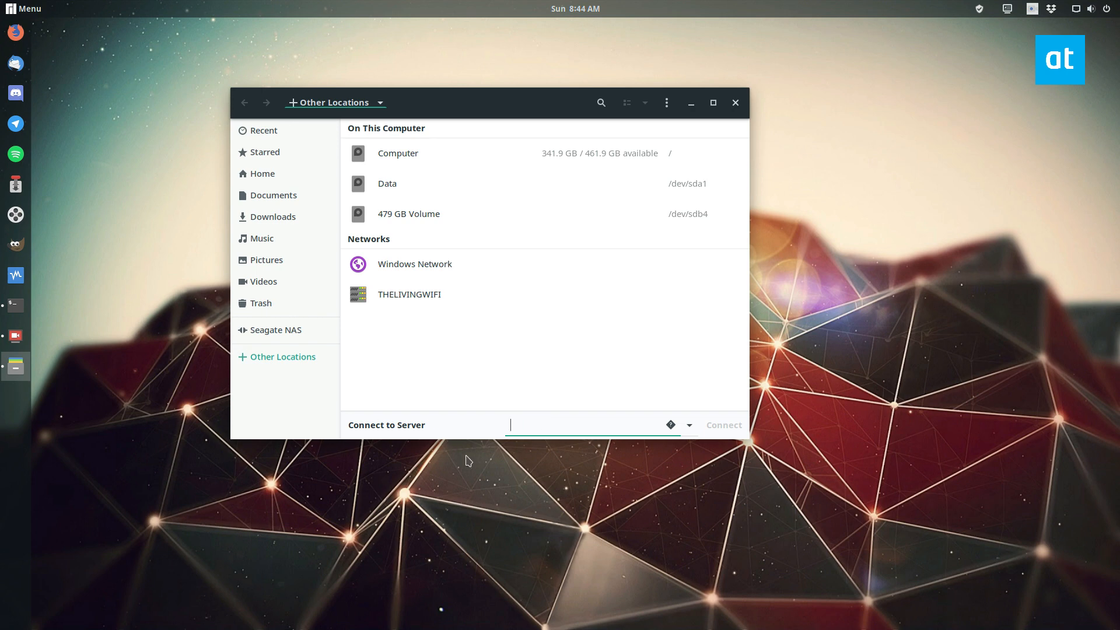
mouse_move(463, 436)
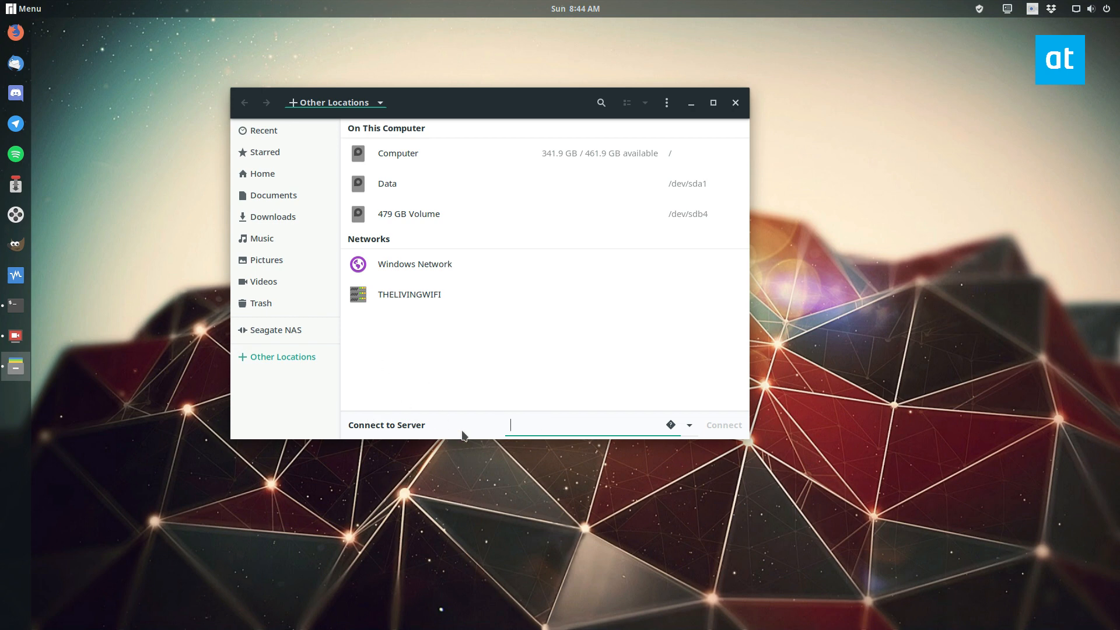
Enter ftp://68.183.121.209 as the server address and connect.
type("ftp")
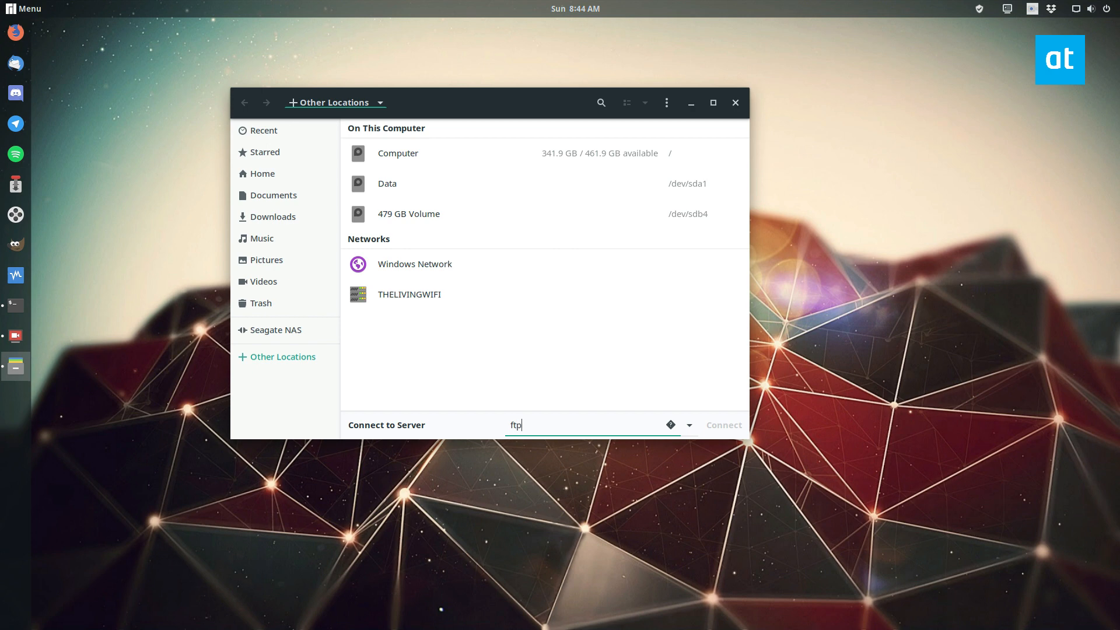
type("://")
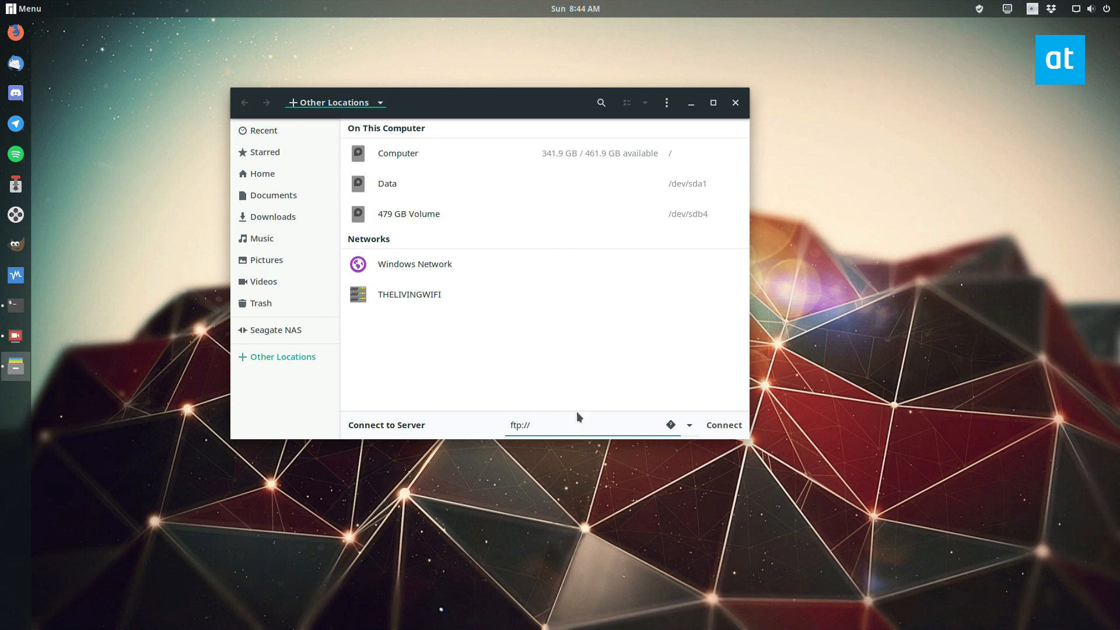
type("68.183.121.209")
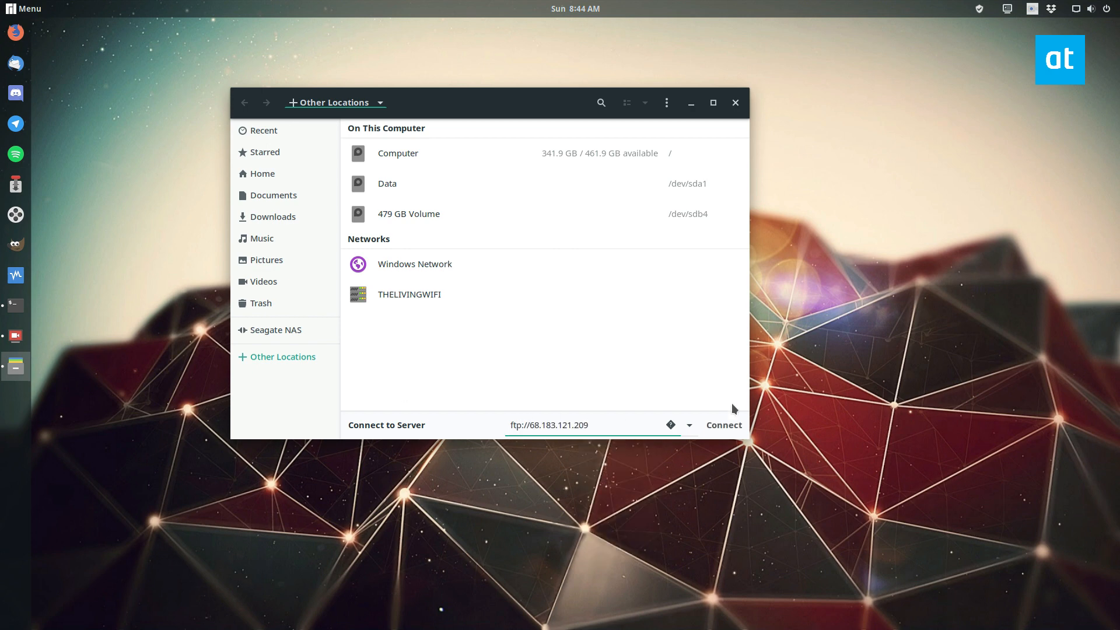
left_click(723, 425)
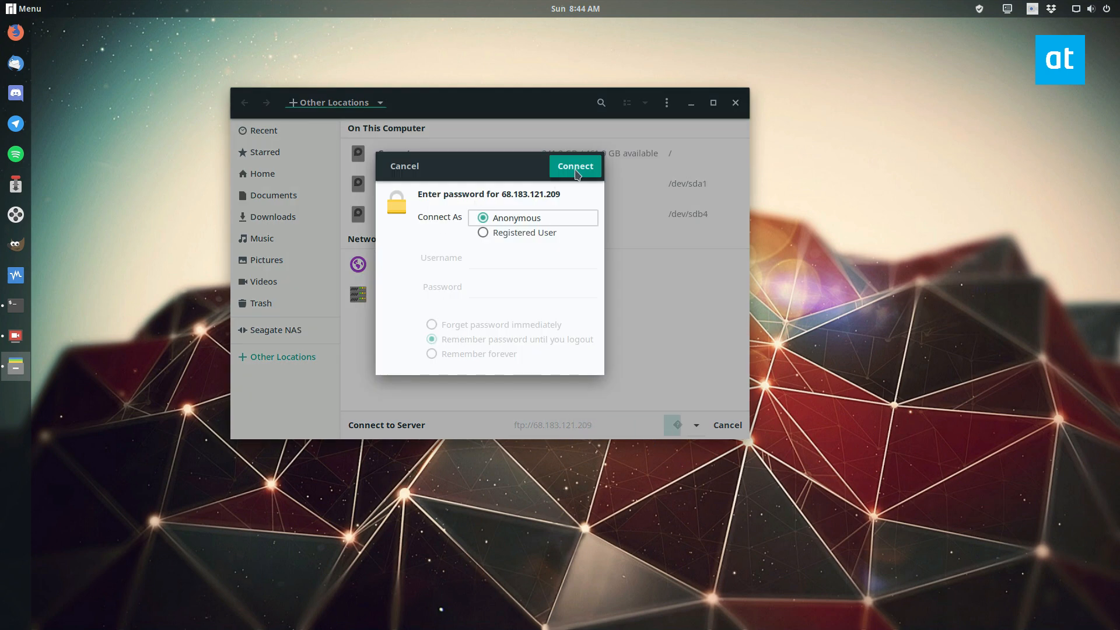
Log in to the FTP server anonymously.
left_click(575, 165)
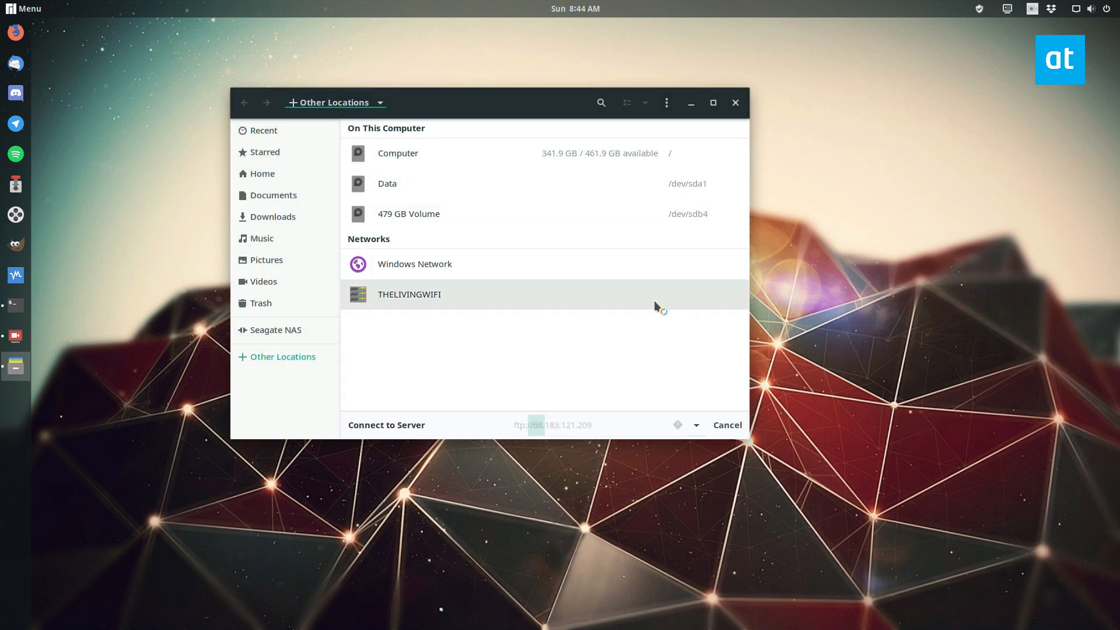
mouse_move(605, 282)
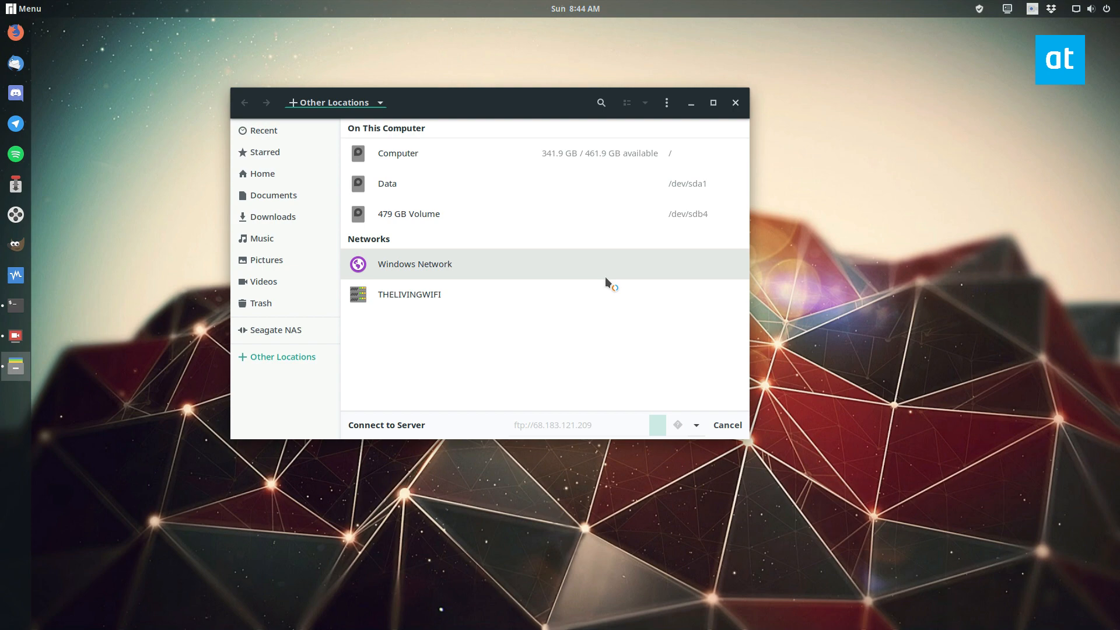
left_click(656, 424)
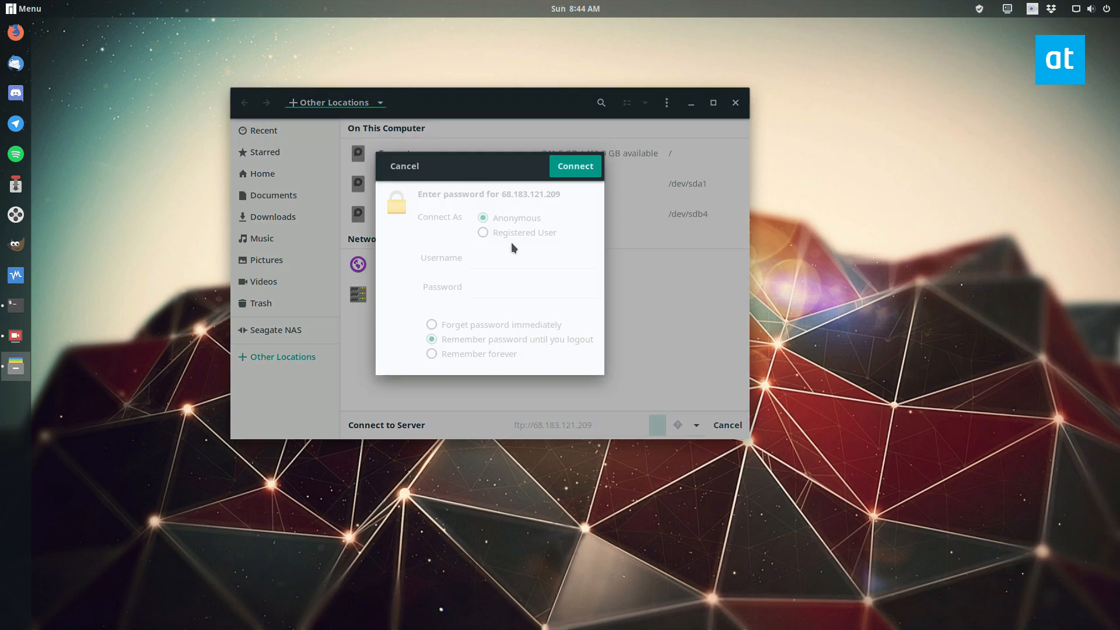
mouse_move(567, 169)
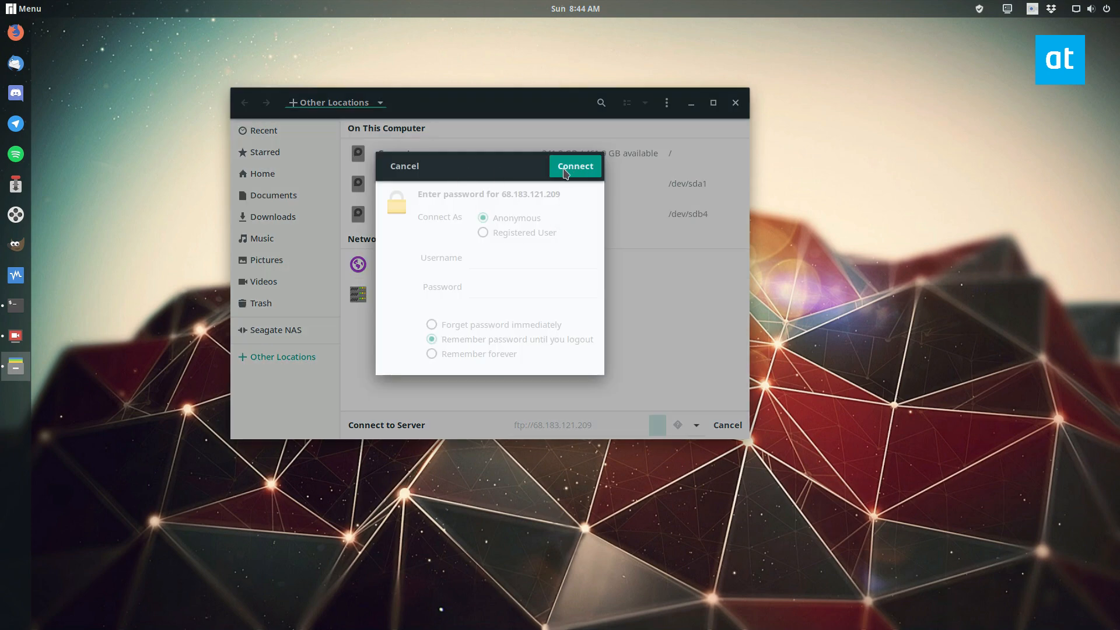
left_click(574, 165)
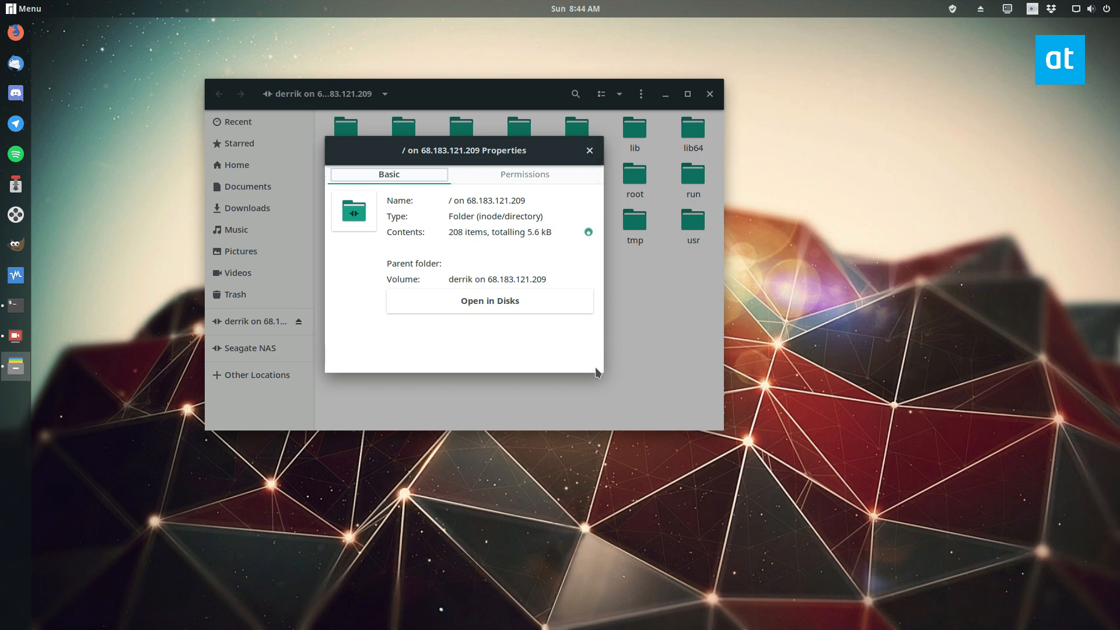
Close Properties and browse the server's home folder into derrik.
left_click(589, 149)
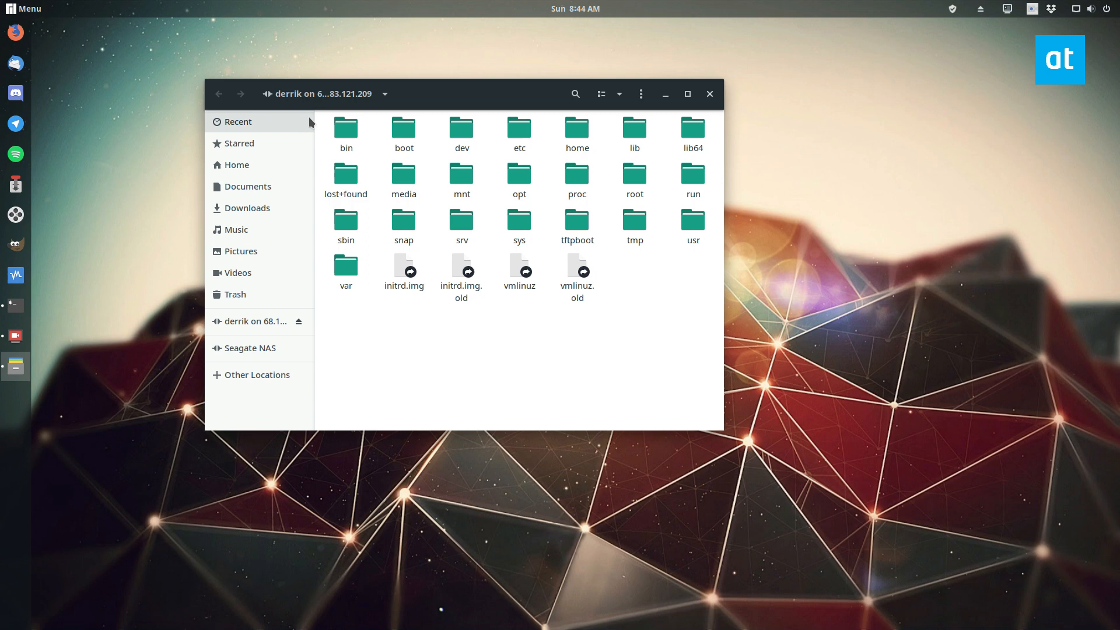
left_click(576, 133)
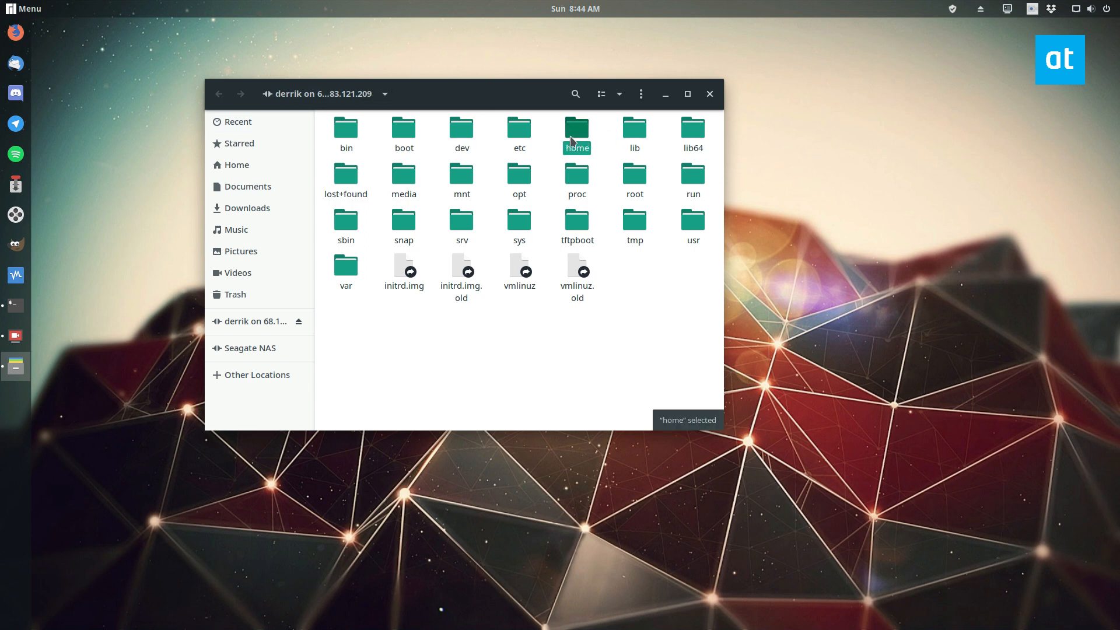
double_click(576, 133)
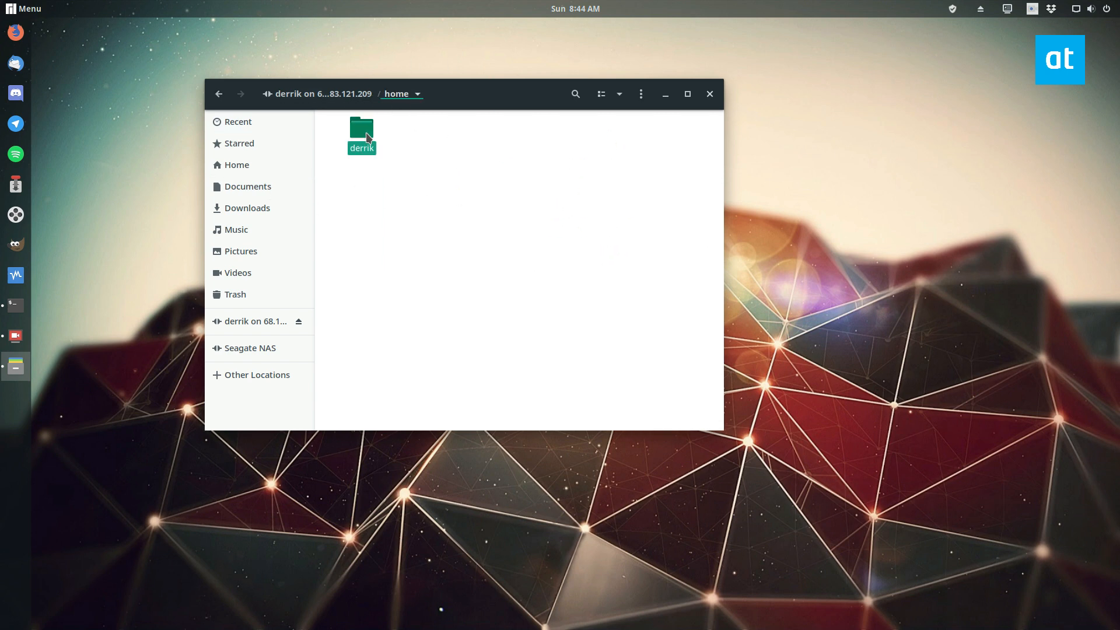
double_click(362, 131)
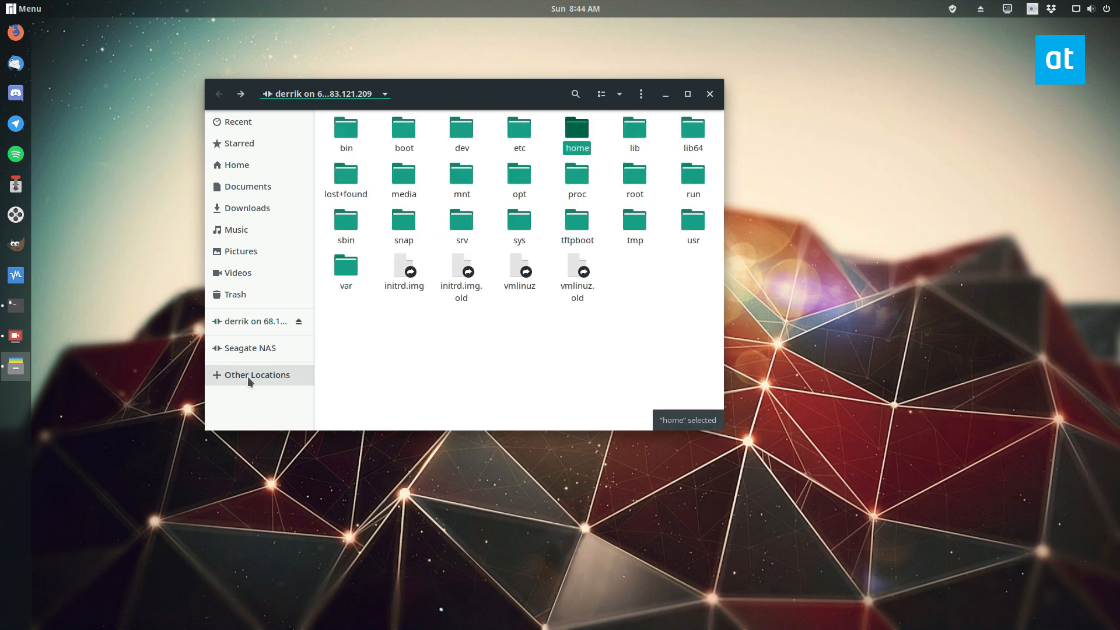
Connect to the Samba server smb://thelivingwifi.
left_click(255, 374)
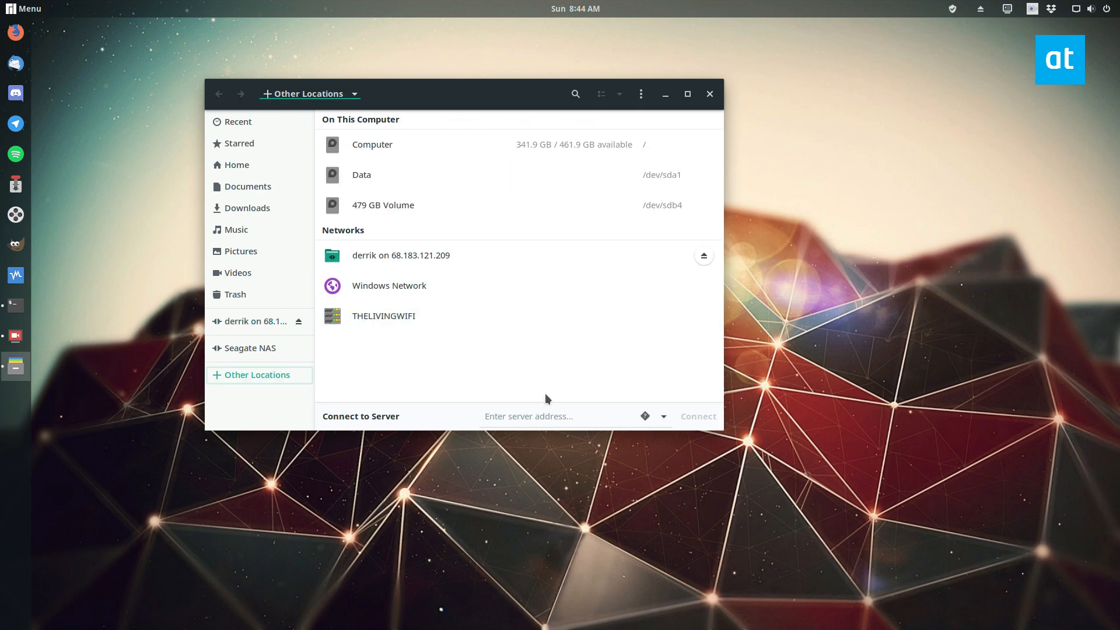
type("smb")
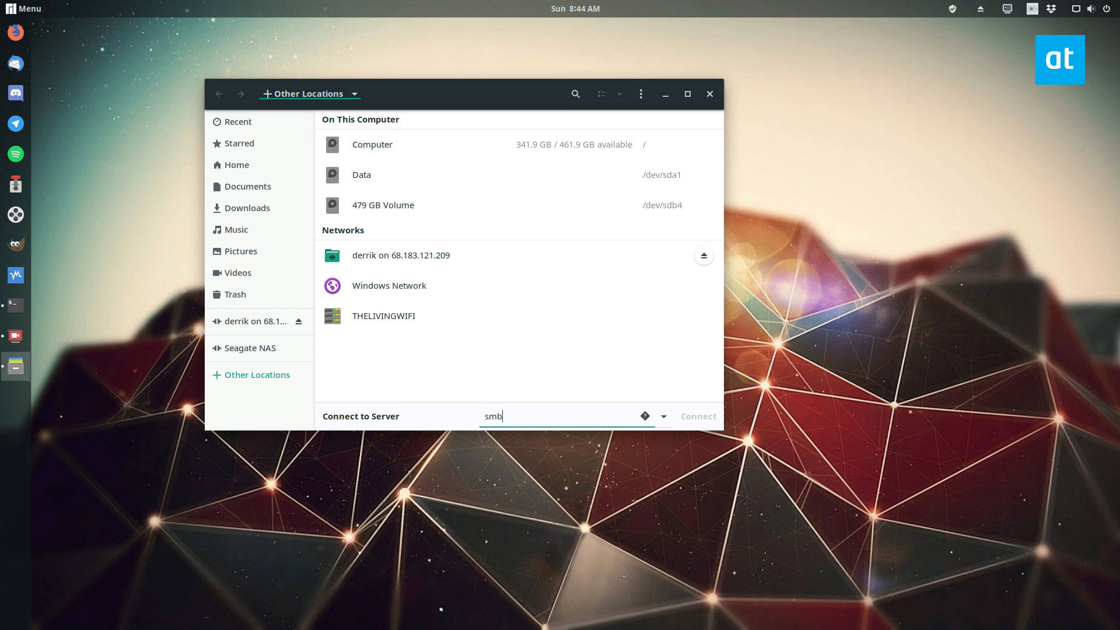
type("://")
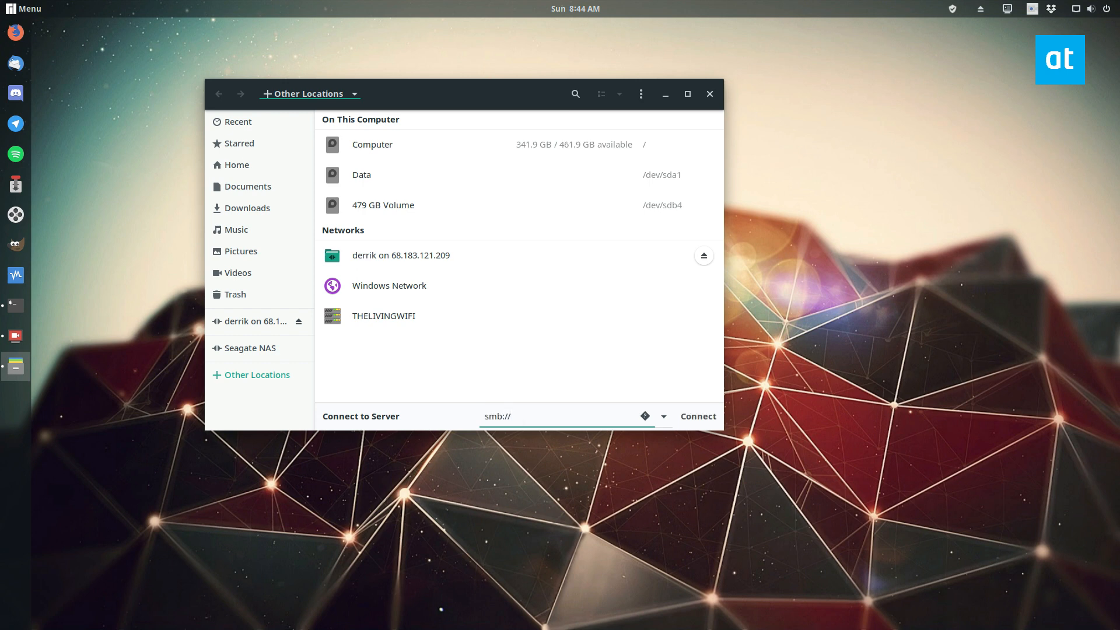
type("/")
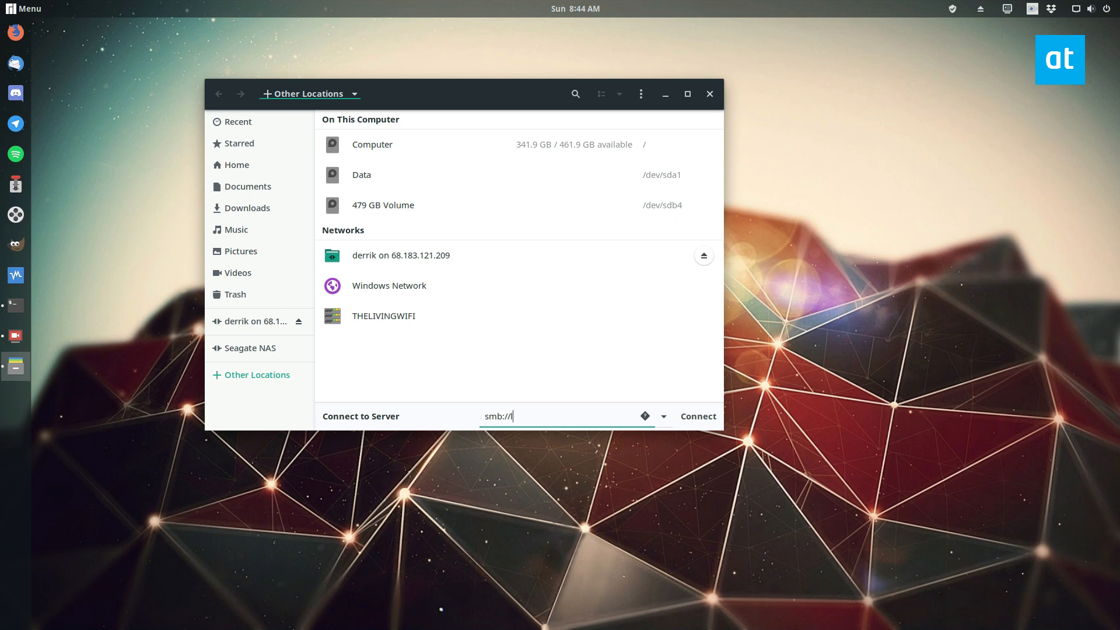
type("thelivingwifi")
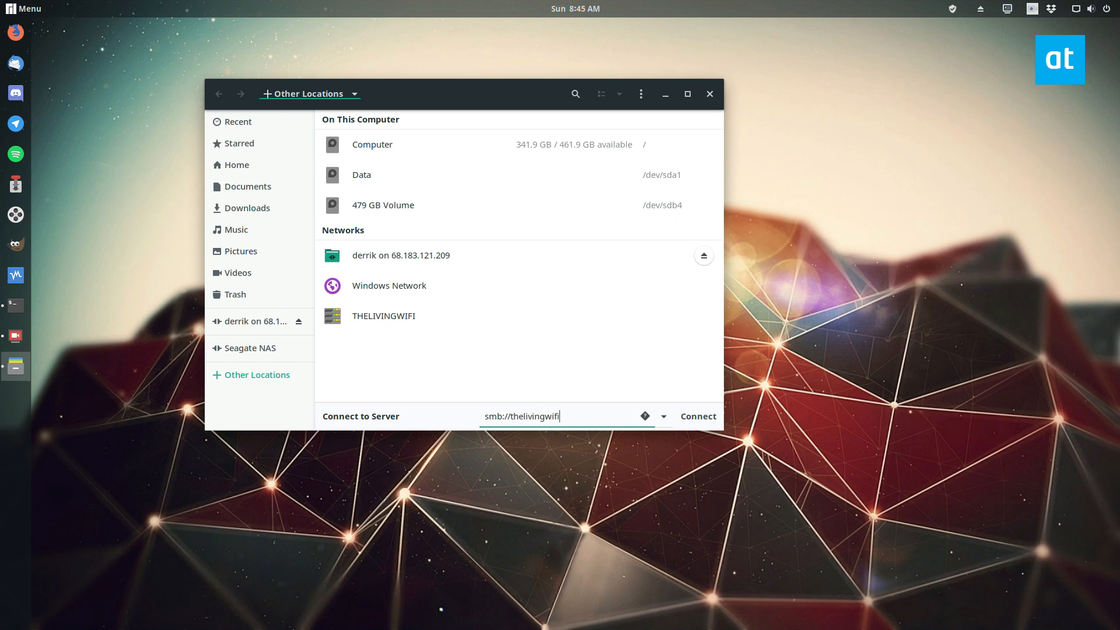
left_click(697, 416)
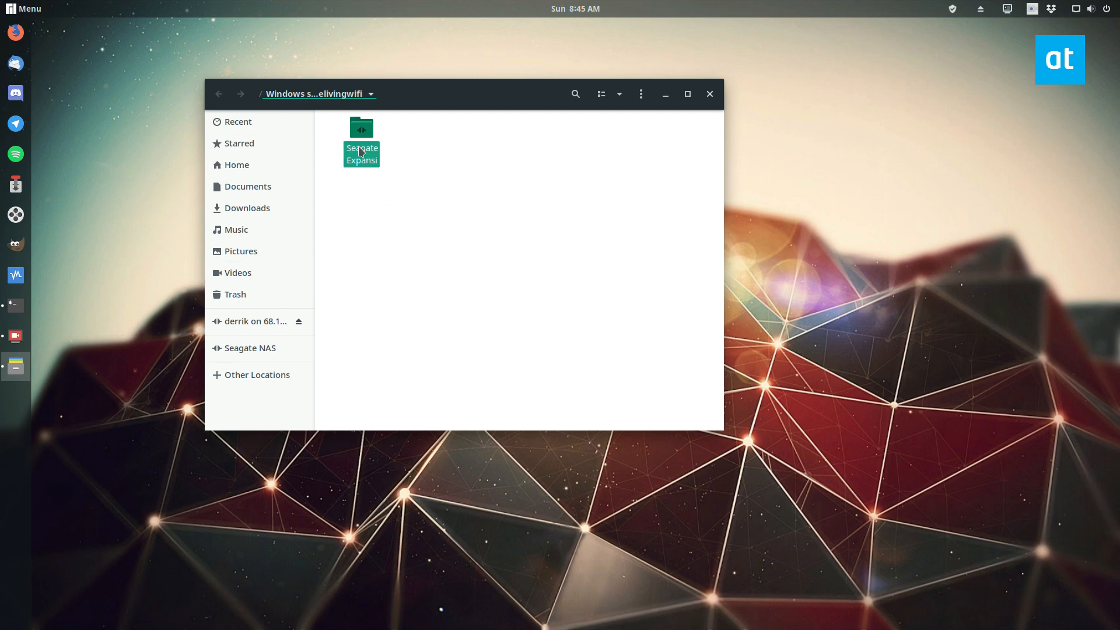
Mount the Seagate share and open its Files folder.
double_click(362, 149)
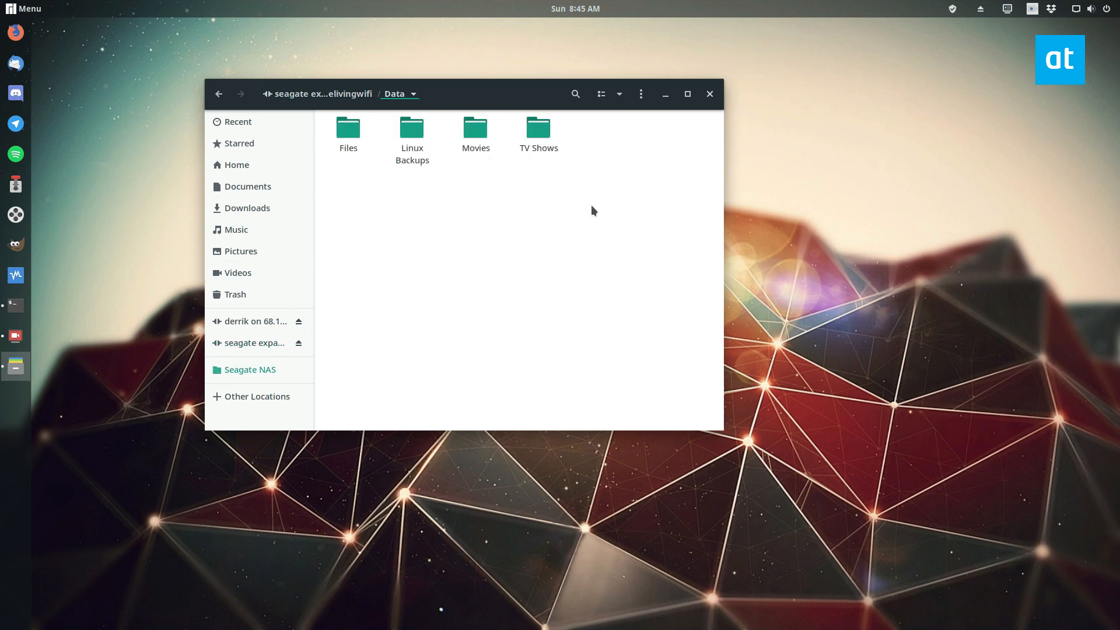
left_click(347, 129)
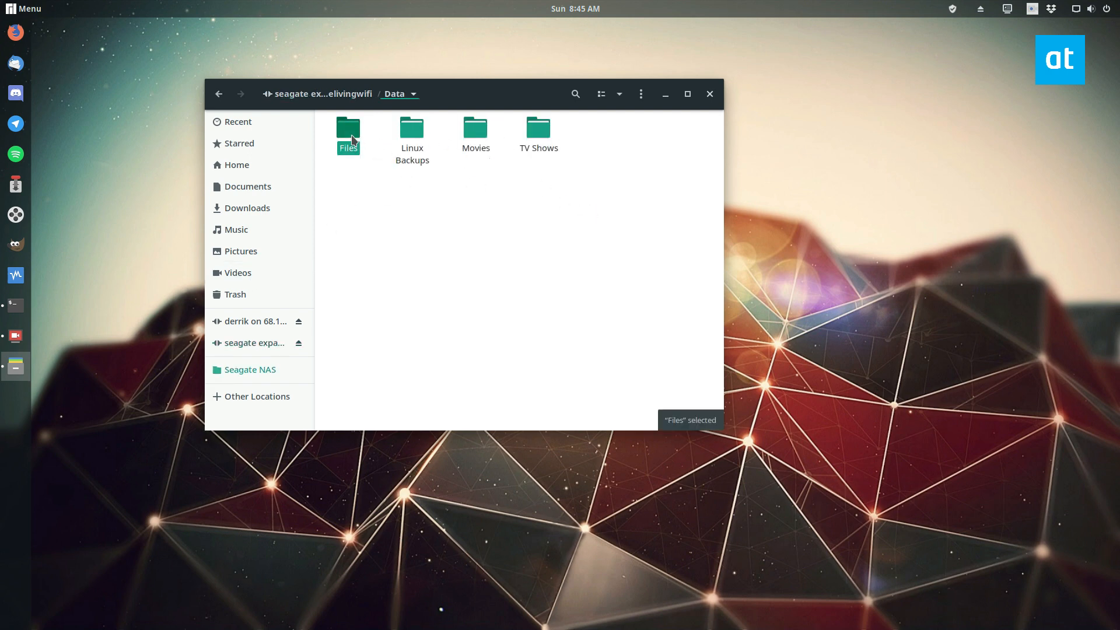
double_click(348, 129)
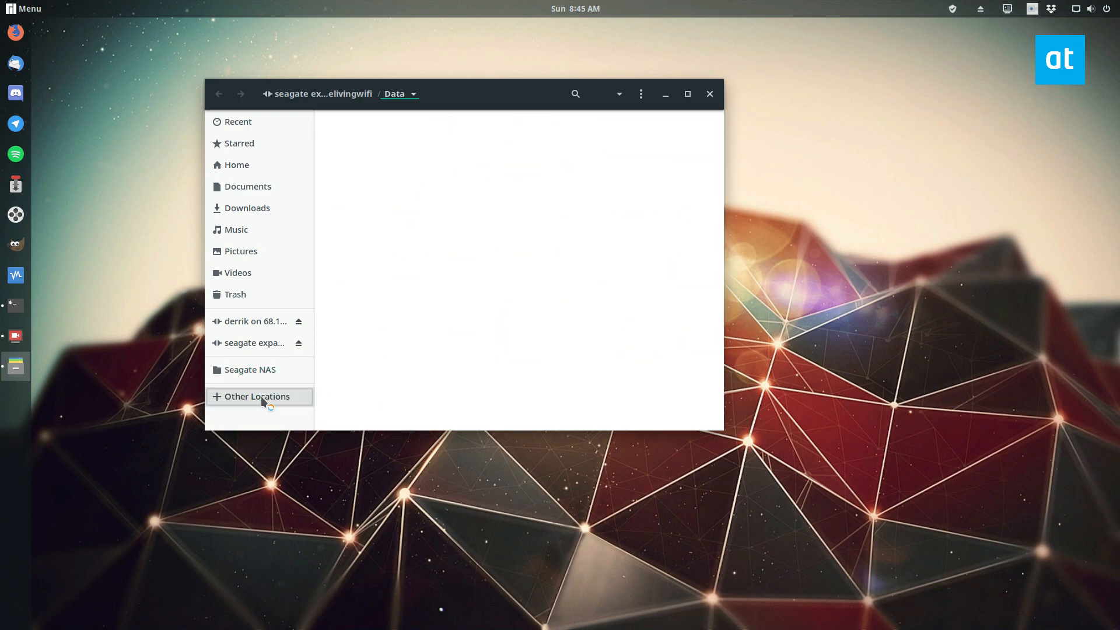
Return to Other Locations, type nfs:// as an address, and view protocol help.
left_click(255, 397)
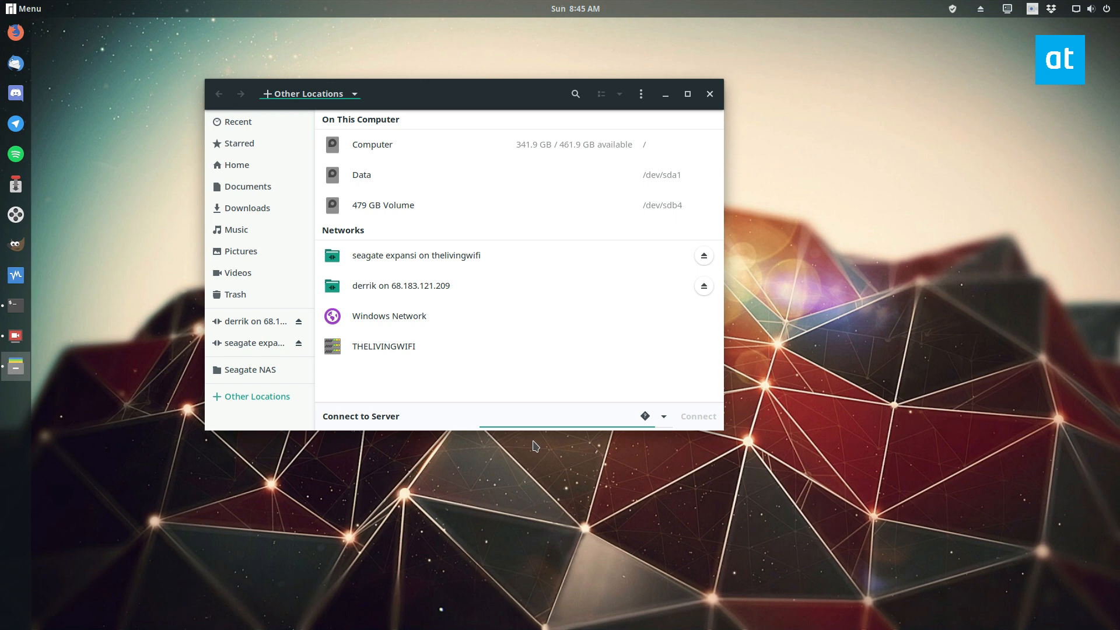
left_click(564, 416)
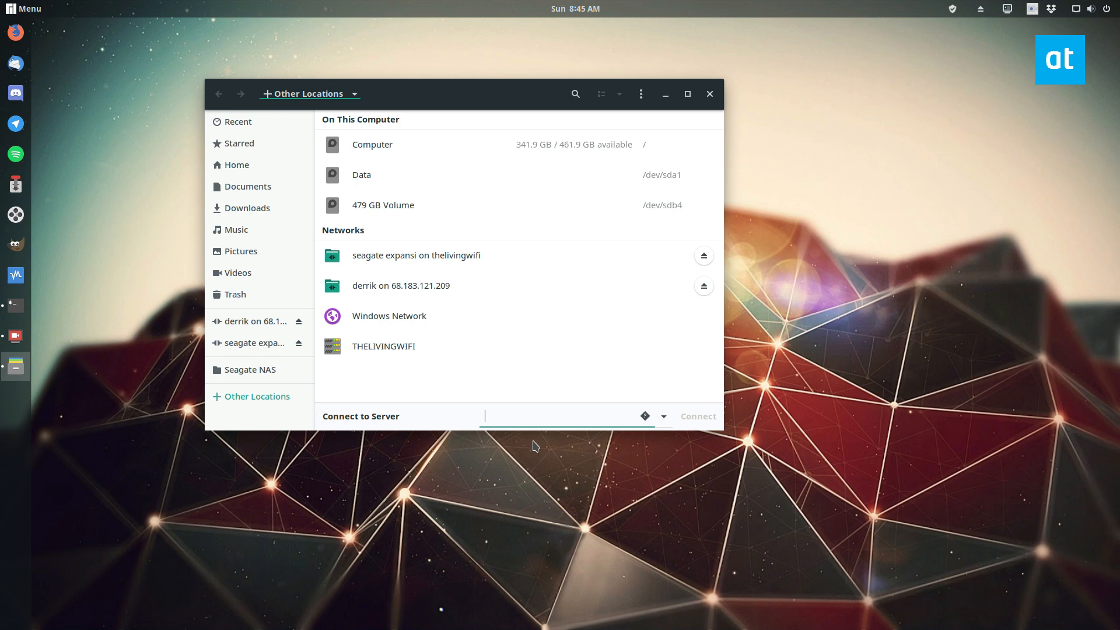
type("nfs")
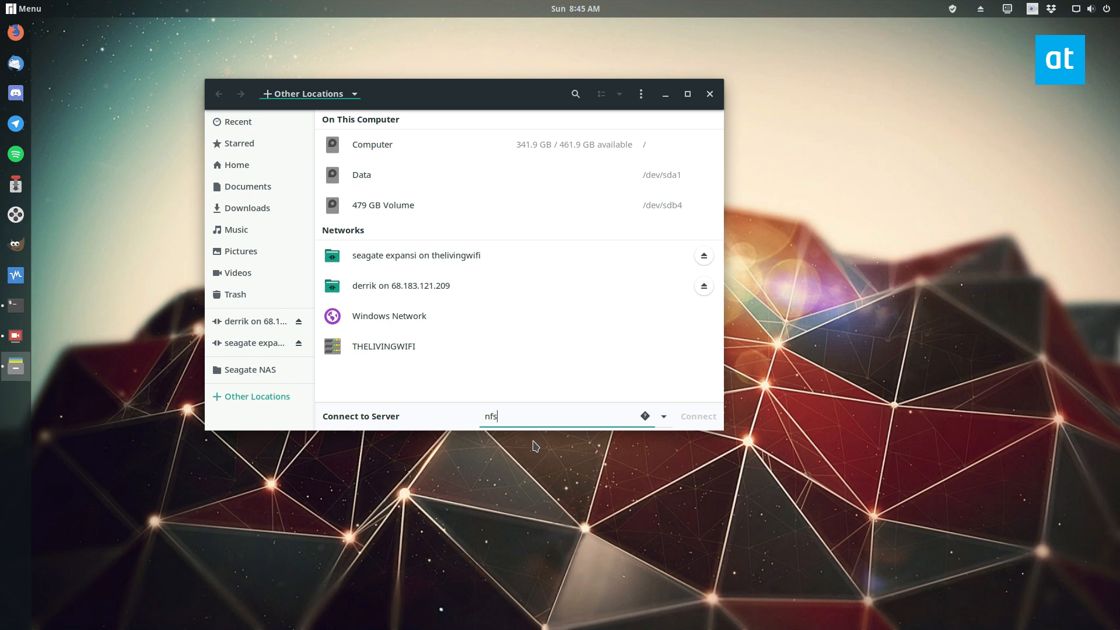
type("://")
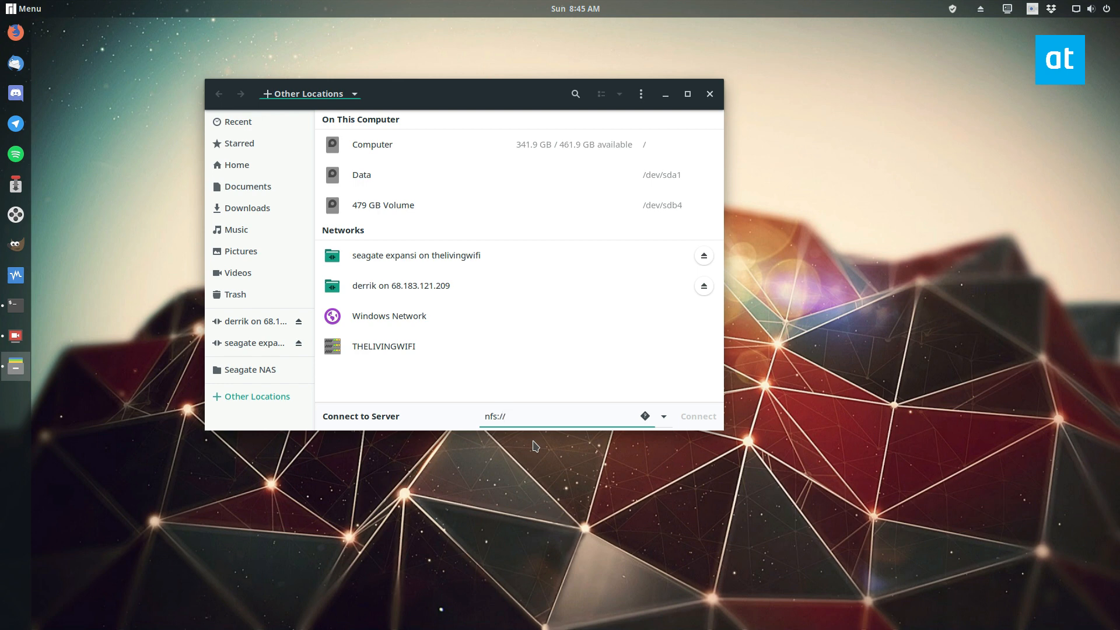
left_click(645, 415)
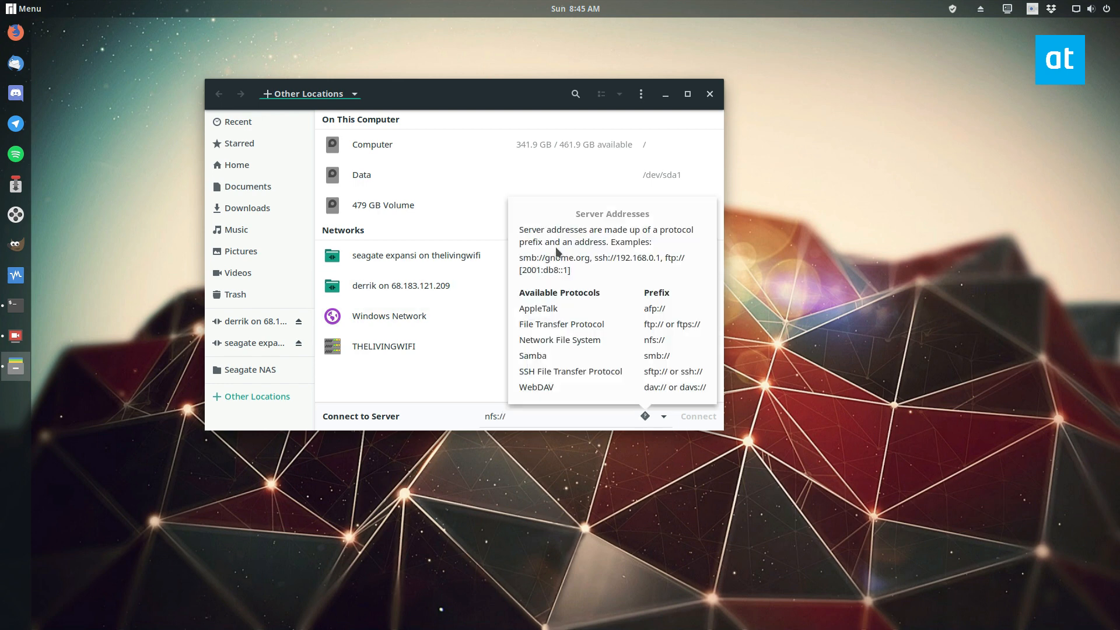
mouse_move(567, 313)
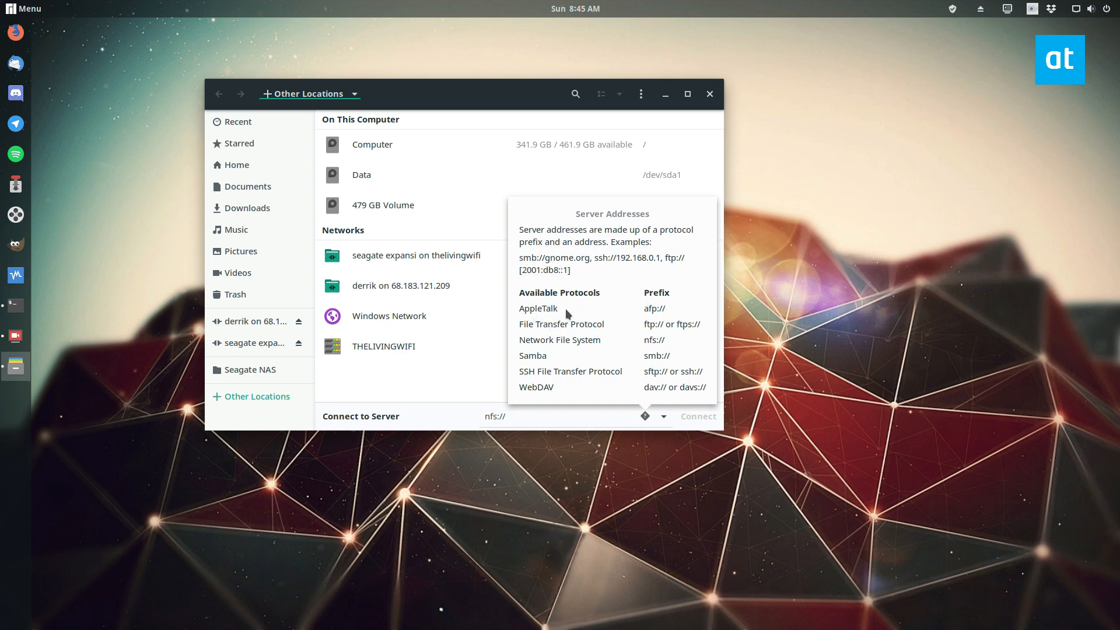
mouse_move(452, 376)
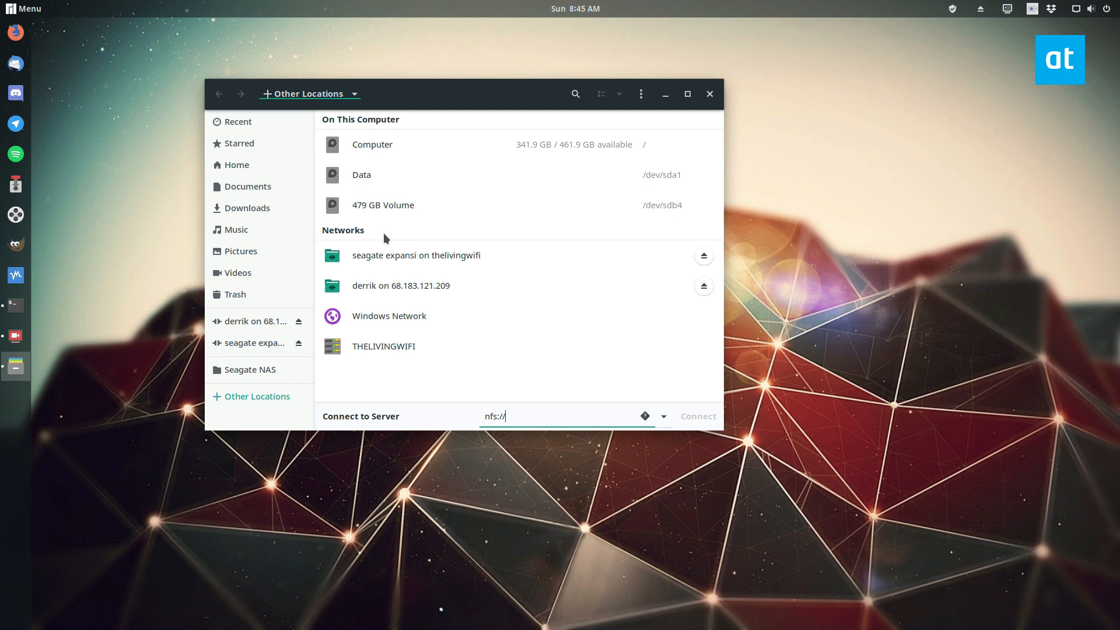
Erase the nfs:// text from the server address field.
key("BackSpace")
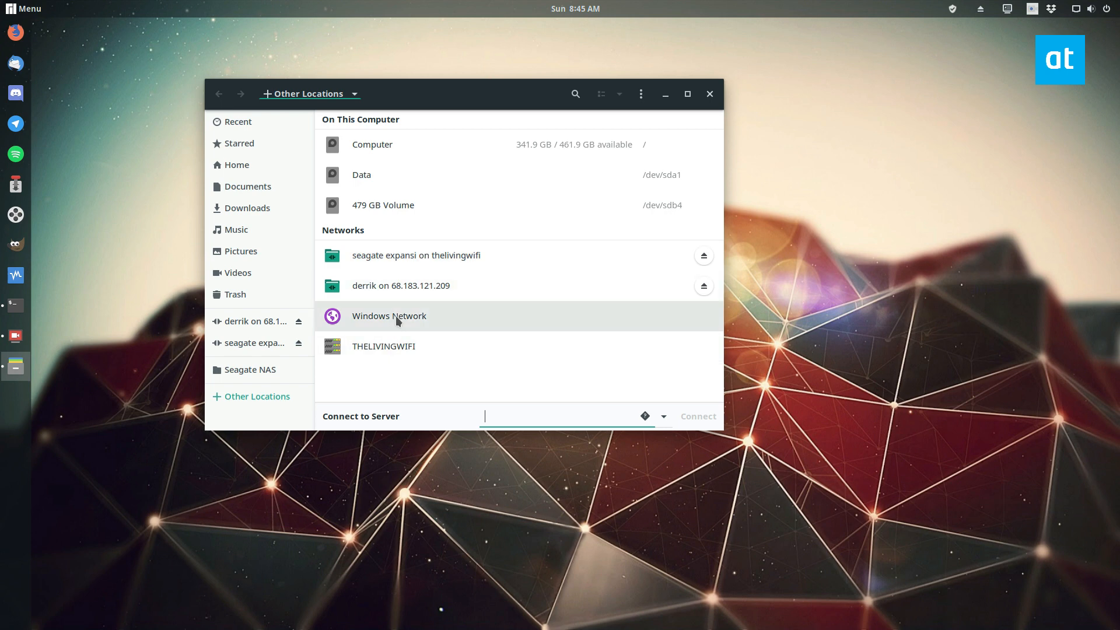
mouse_move(384, 350)
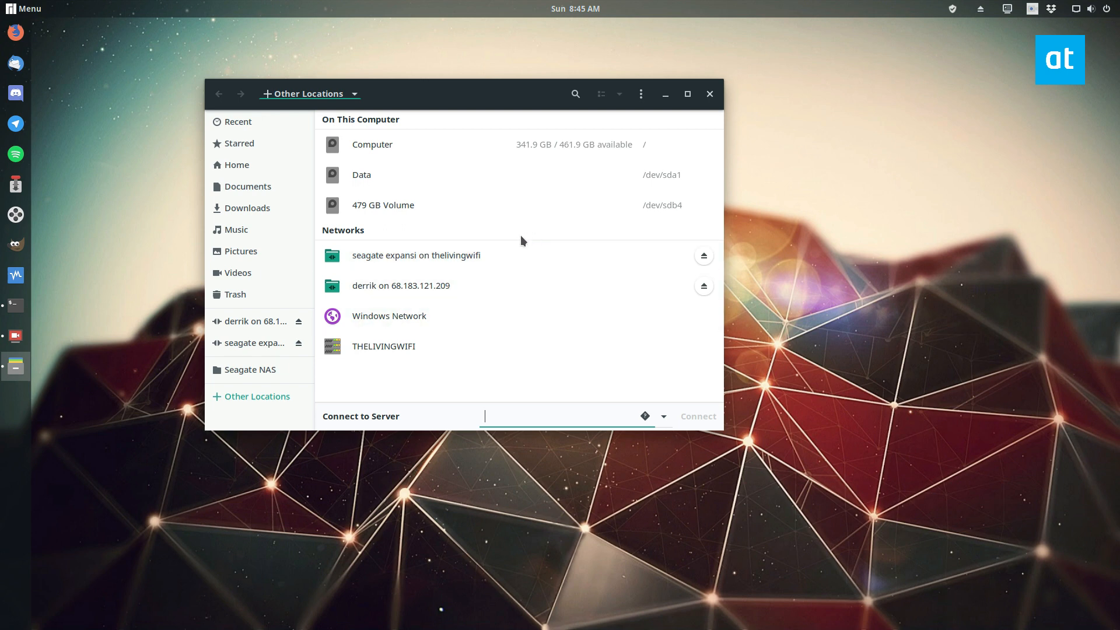
mouse_move(944, 363)
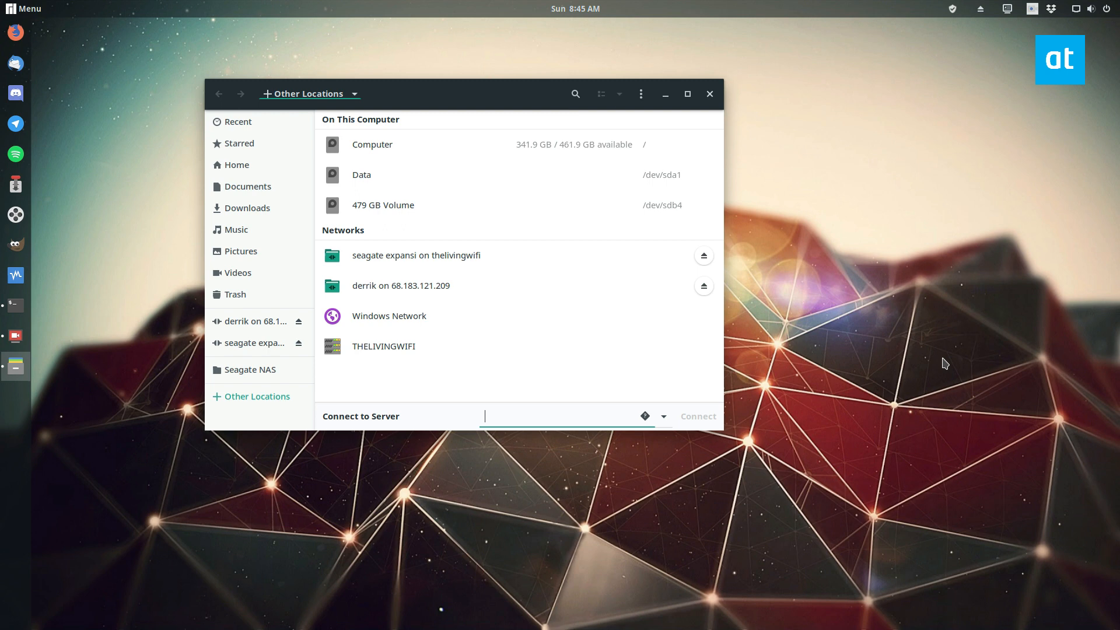
mouse_move(1009, 349)
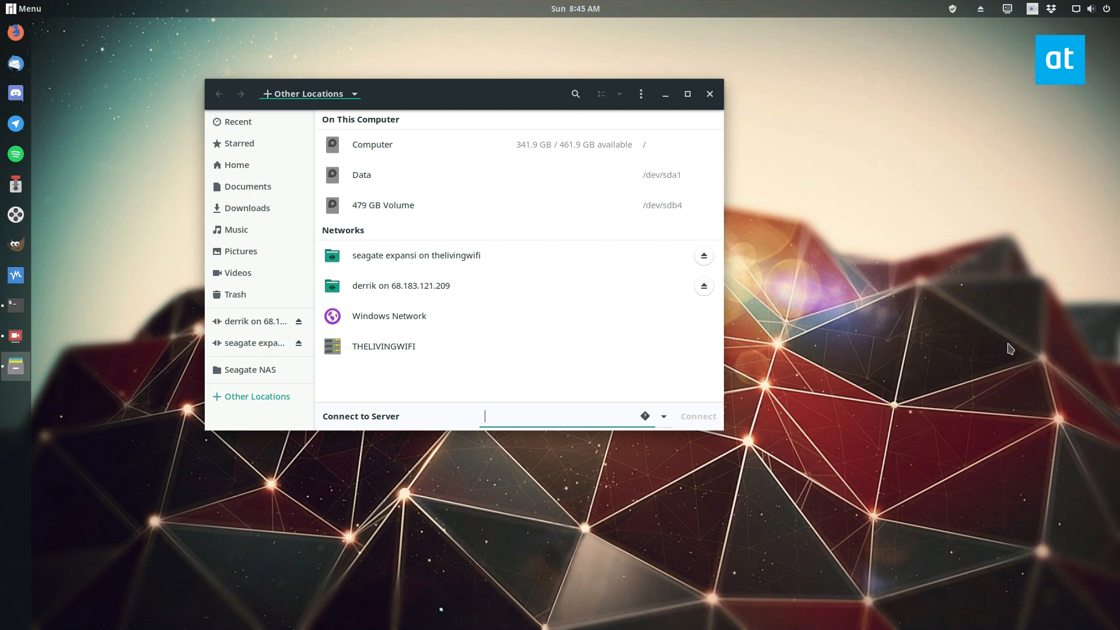
mouse_move(984, 226)
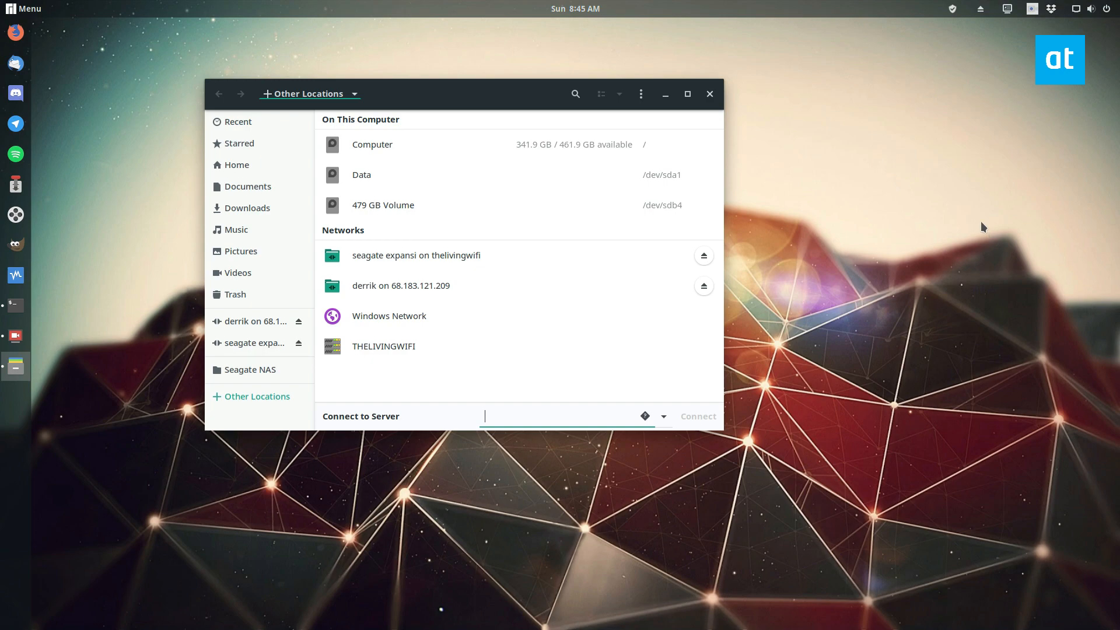